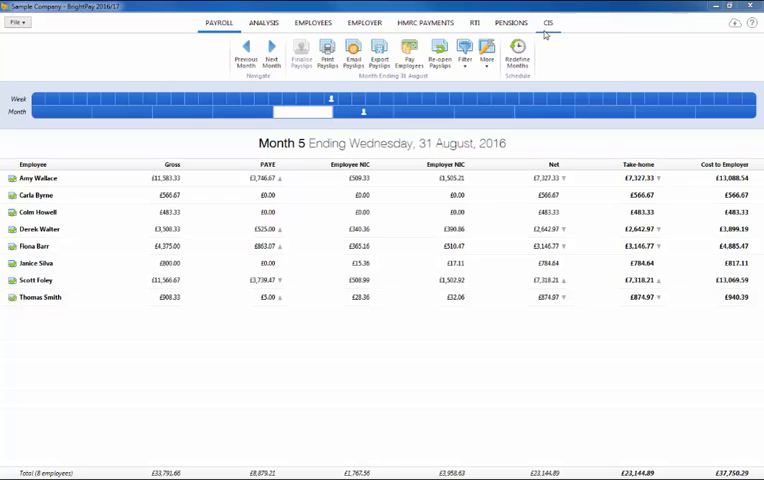
- Switch the auto-enrolment staging date to manual entry (1 September 2016) and begin adding a pension scheme
click(512, 22)
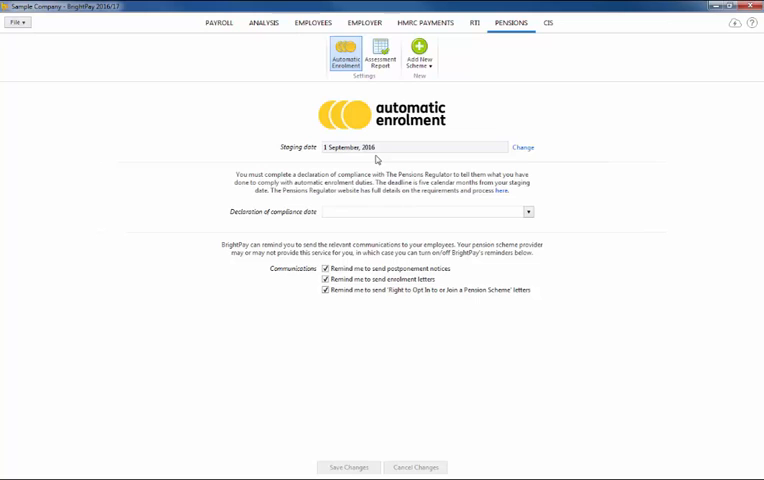
click(521, 147)
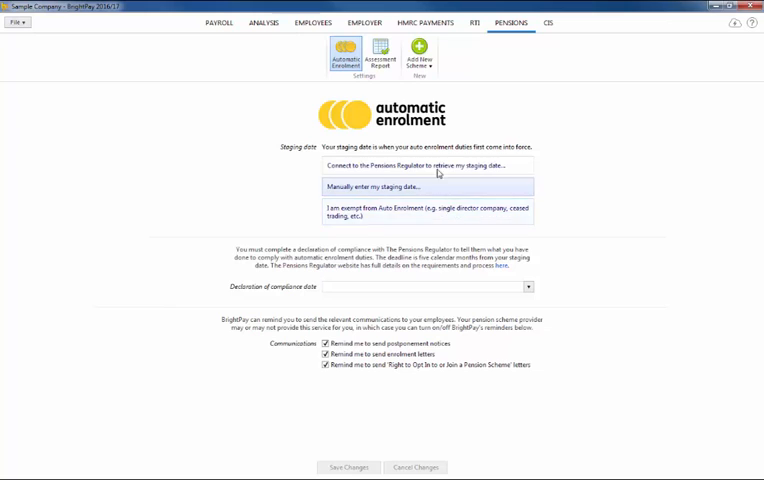
mouse_move(432, 166)
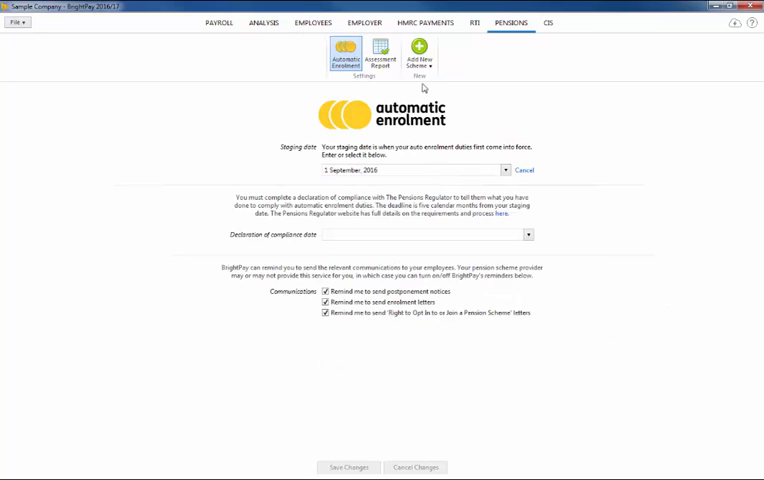
click(420, 52)
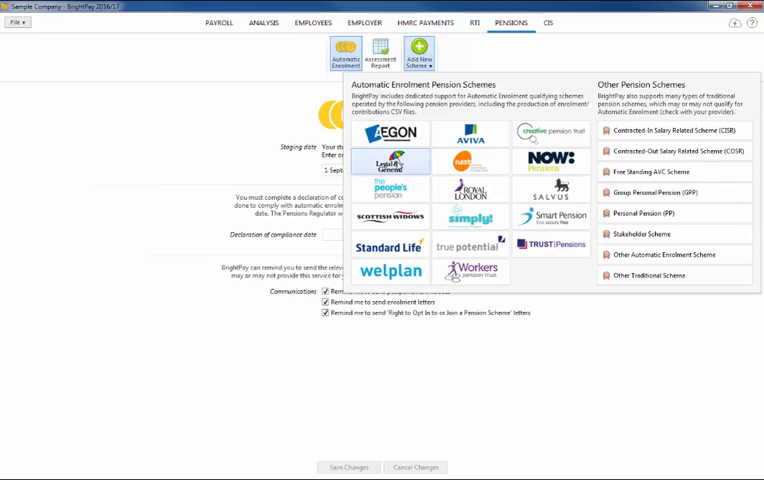
- Create Legal & General scheme ABC123 with categories 'Monthly' and 'Weekly', then save
click(389, 162)
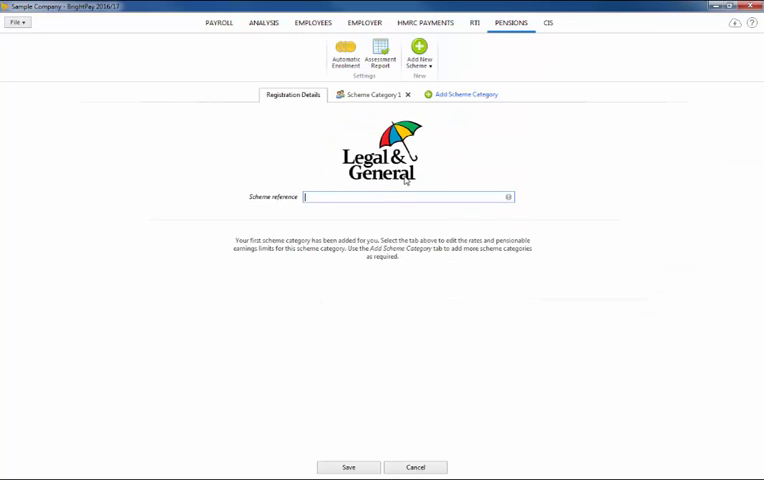
text(ABC123)
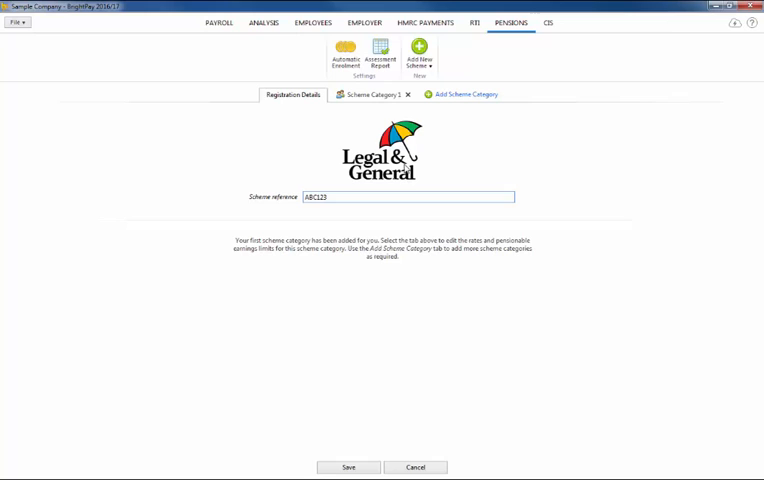
mouse_move(387, 100)
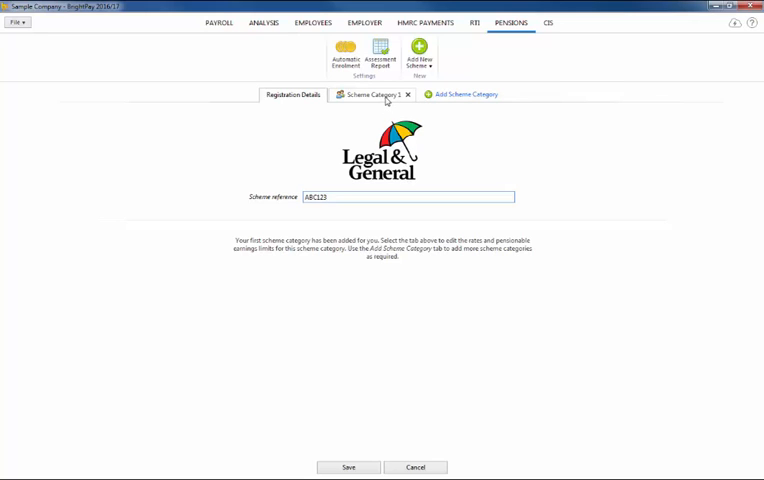
click(368, 94)
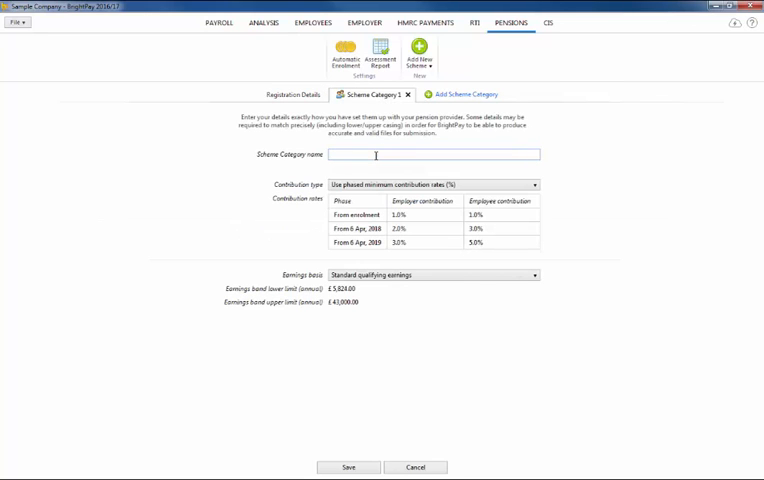
text(Monthl)
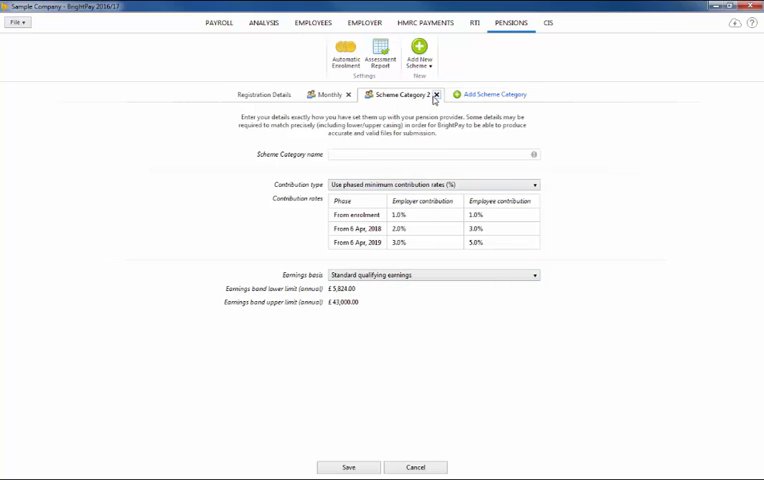
click(434, 155)
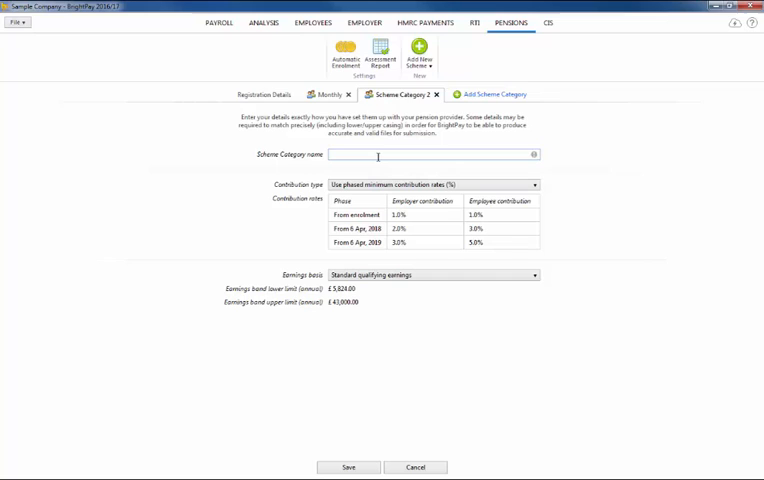
text(Weekly)
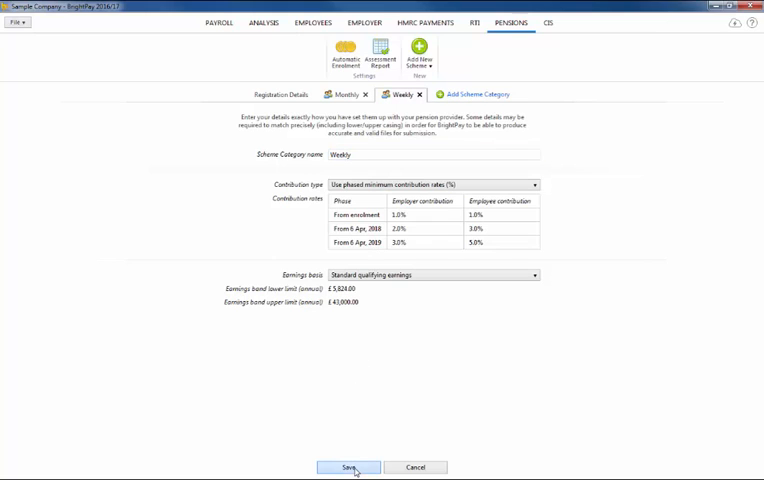
click(348, 467)
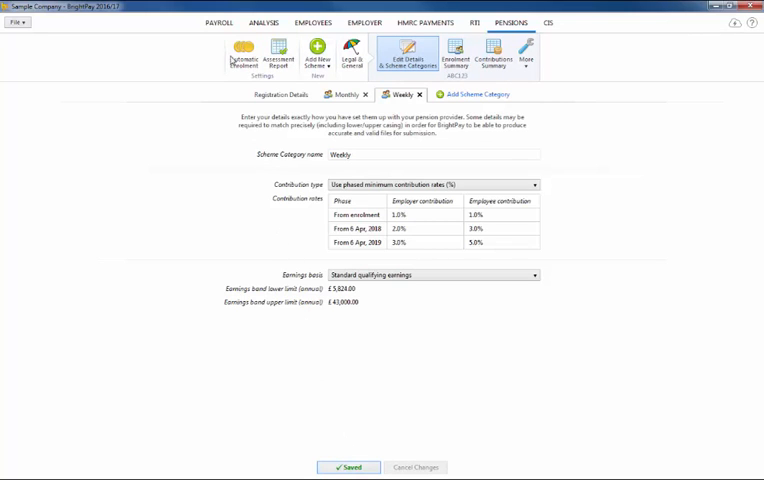
- Advance payroll to the month ending 30 September and review each employee's enrolment status
click(217, 21)
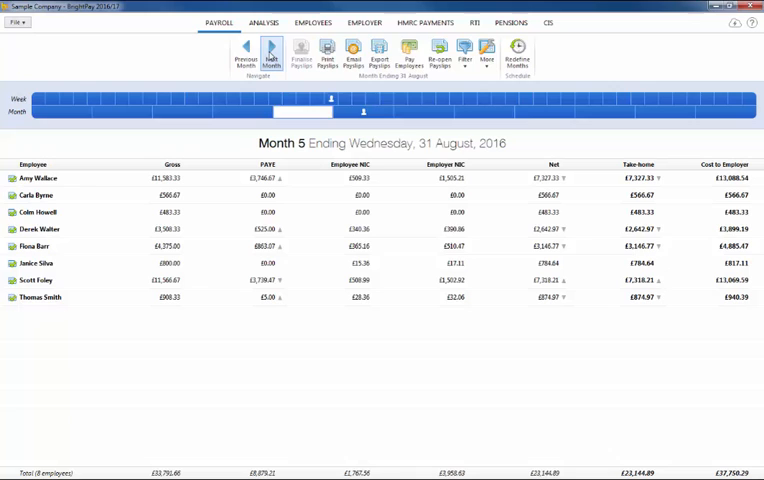
click(270, 53)
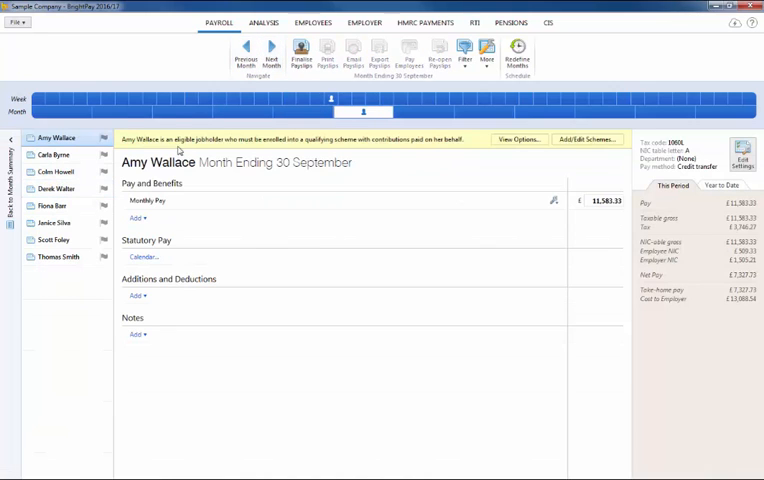
click(54, 154)
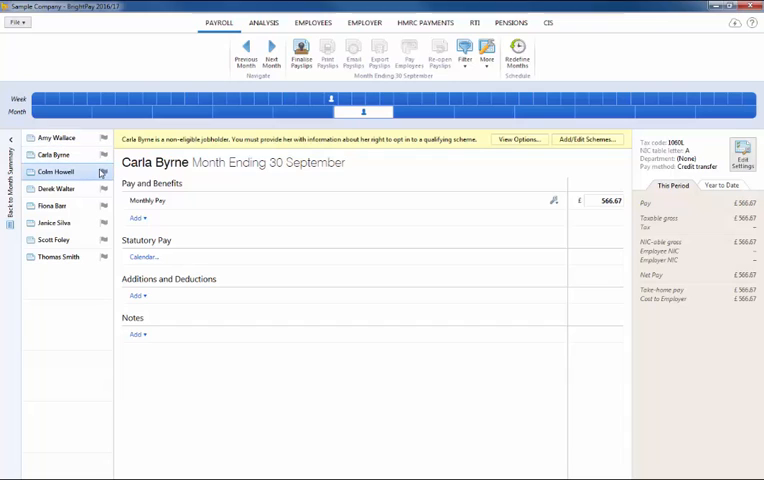
click(57, 171)
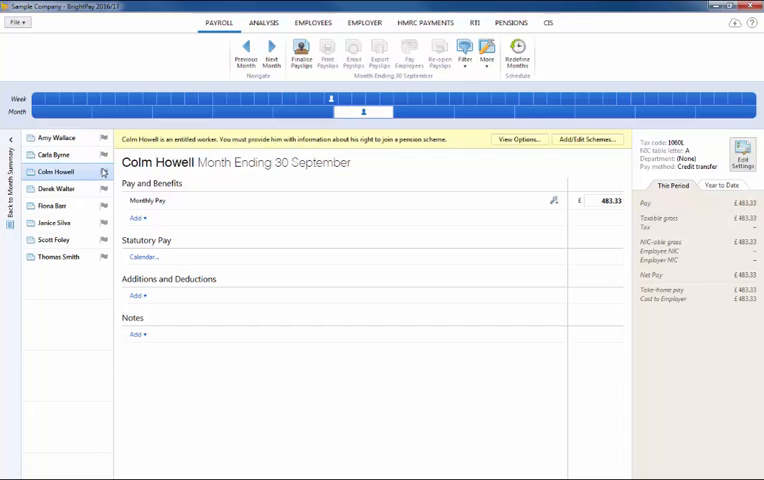
click(57, 138)
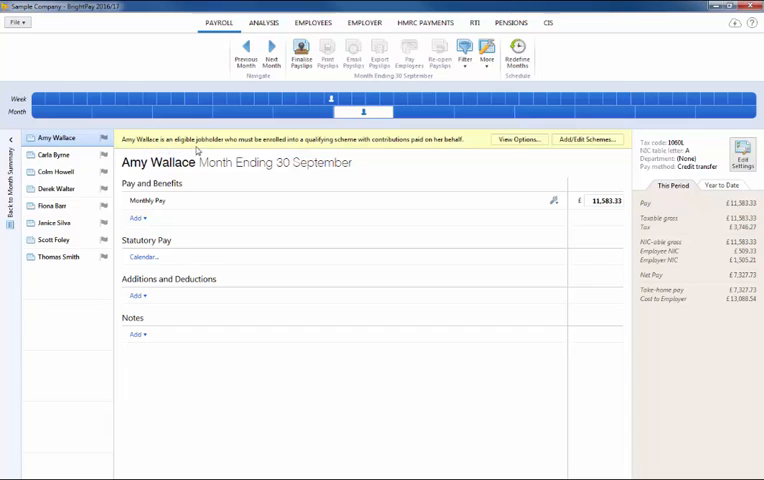
mouse_move(517, 139)
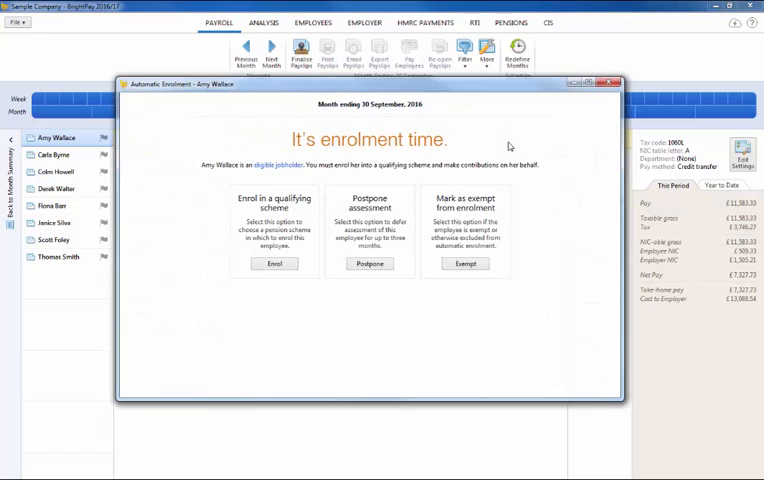
mouse_move(284, 173)
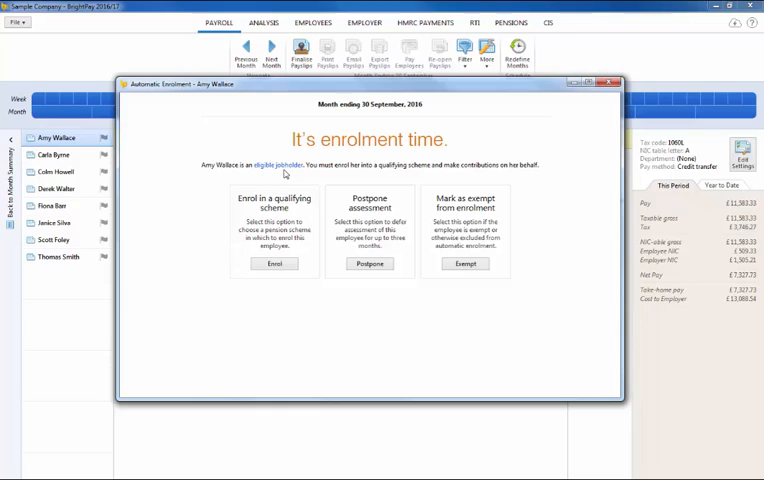
mouse_move(285, 173)
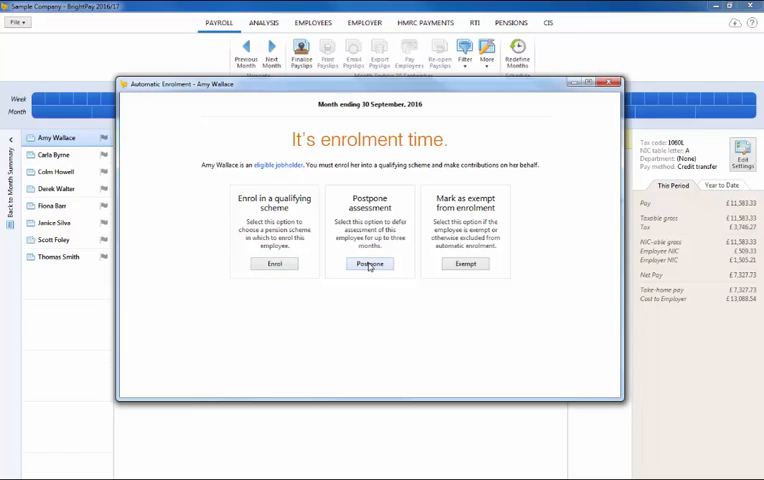
mouse_move(465, 264)
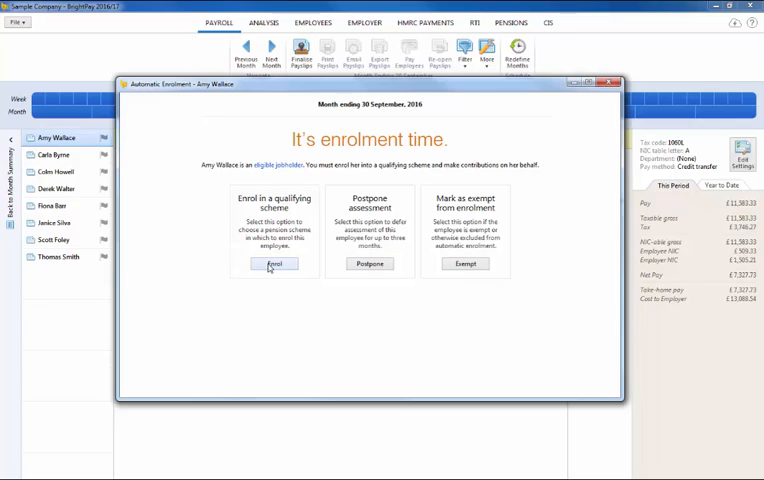
click(274, 263)
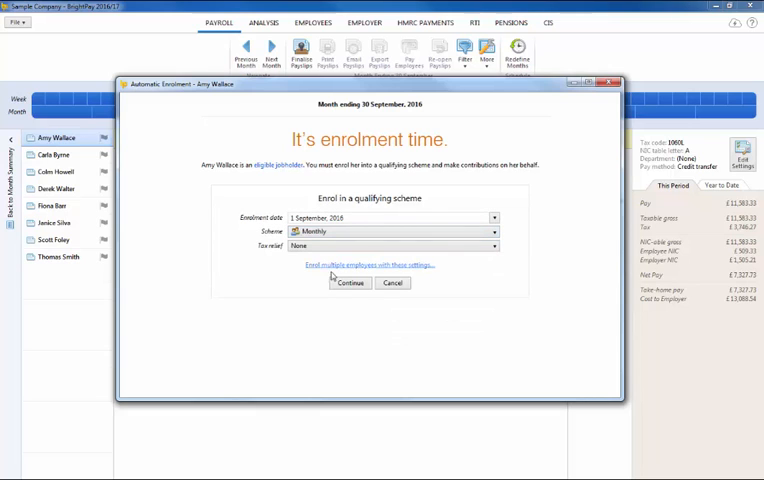
click(349, 282)
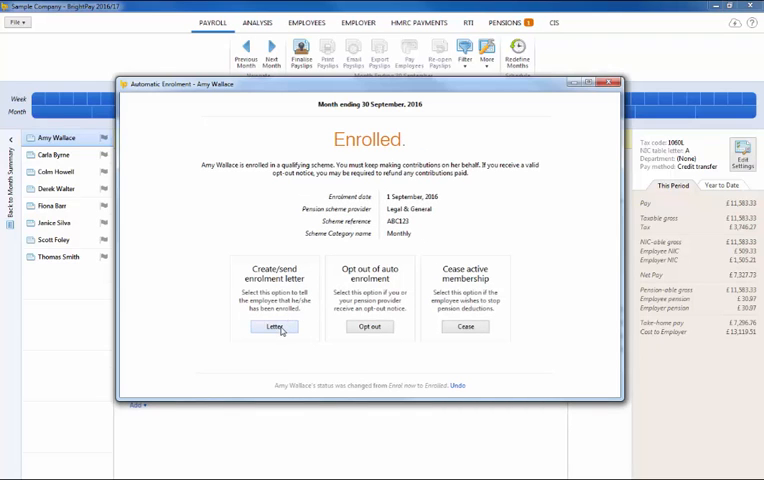
click(273, 327)
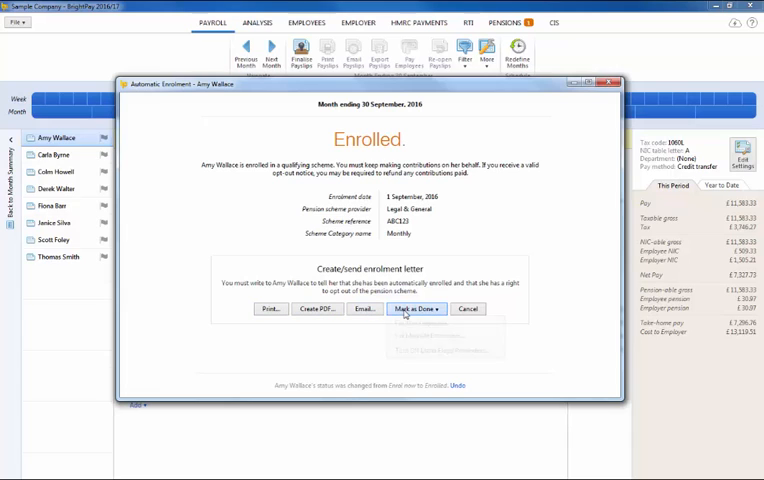
click(412, 308)
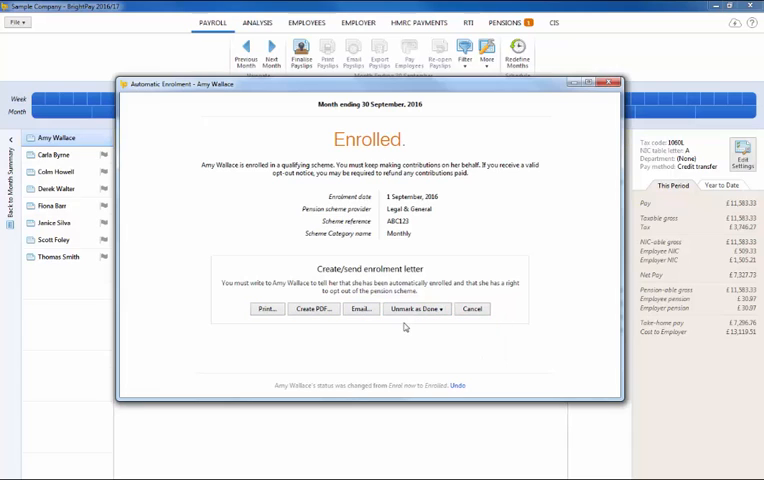
mouse_move(582, 118)
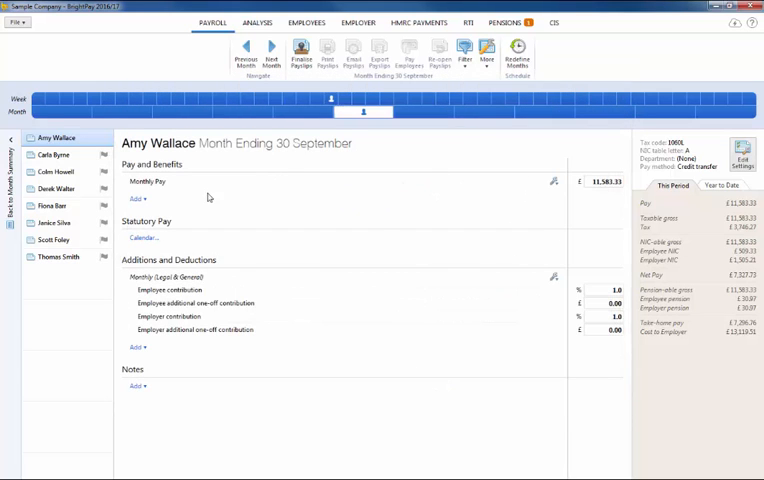
click(53, 154)
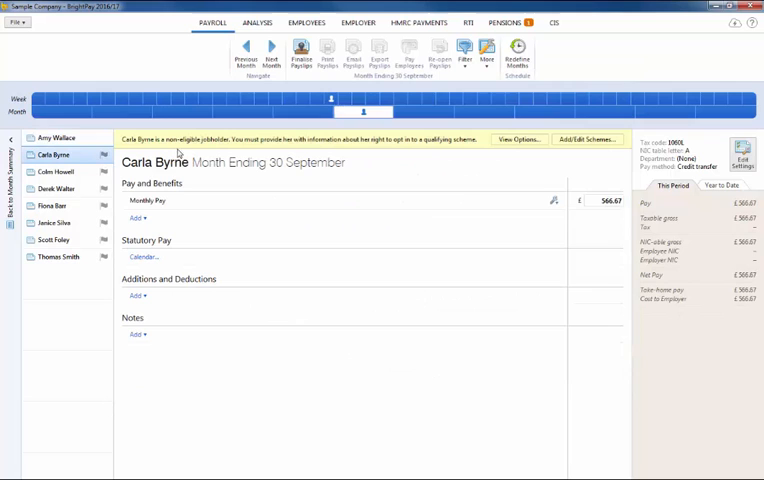
mouse_move(513, 157)
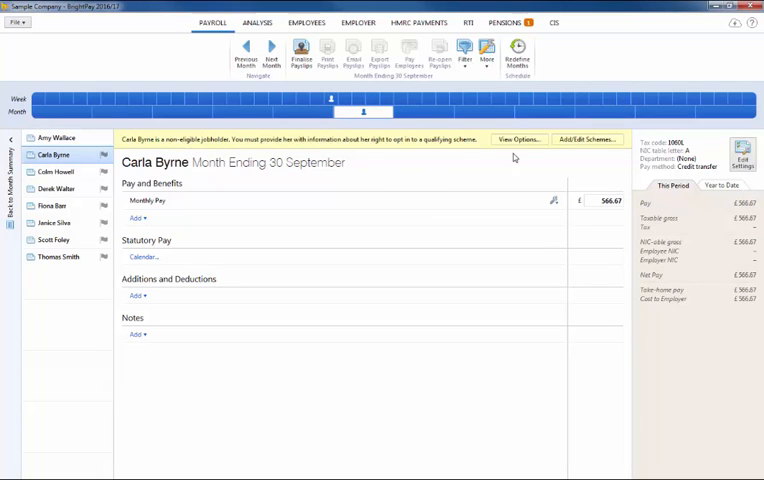
click(518, 139)
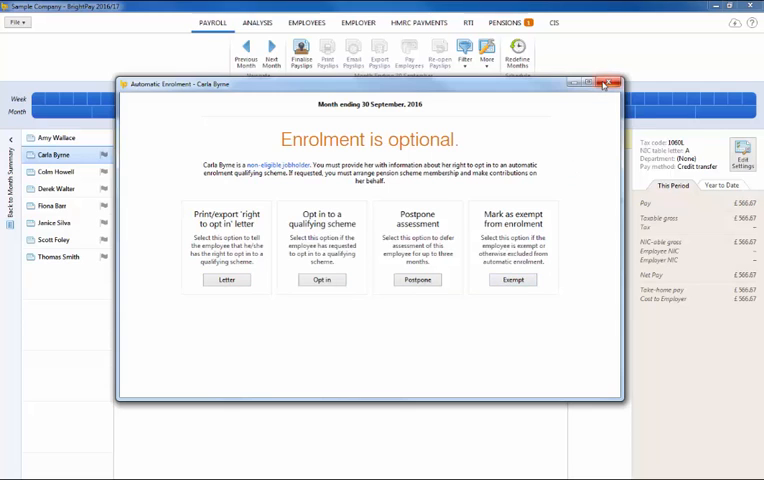
click(604, 83)
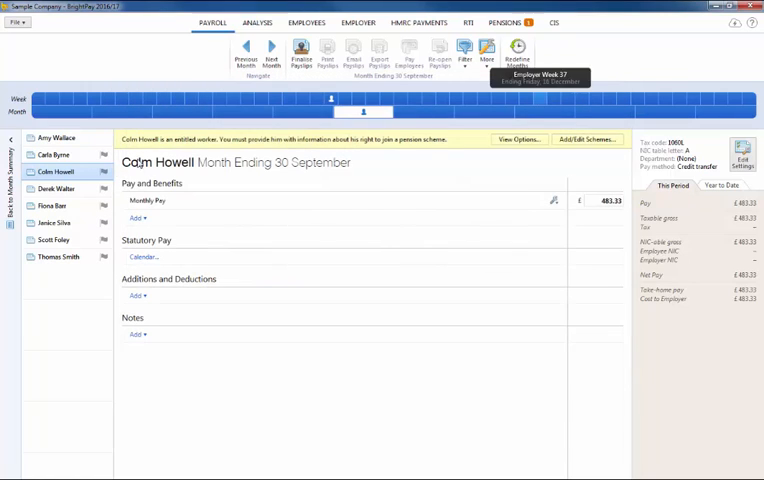
click(57, 188)
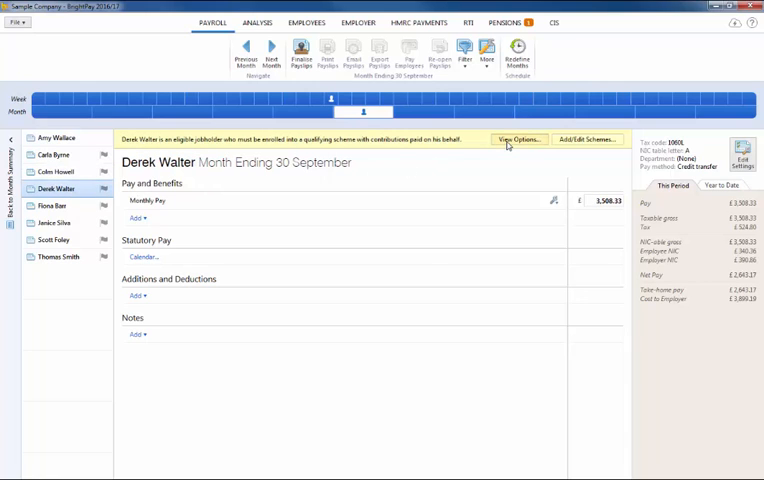
click(517, 139)
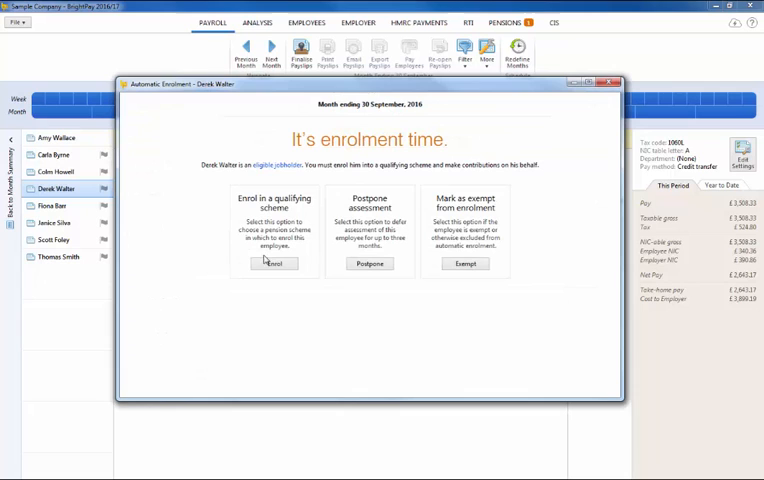
click(274, 263)
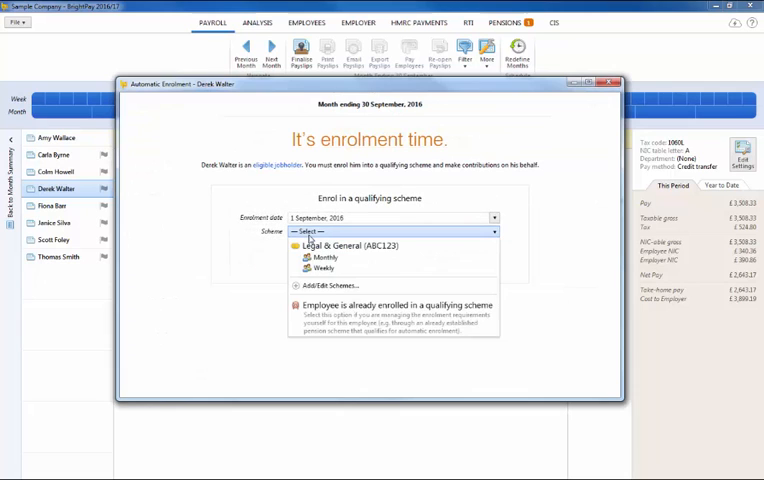
click(322, 258)
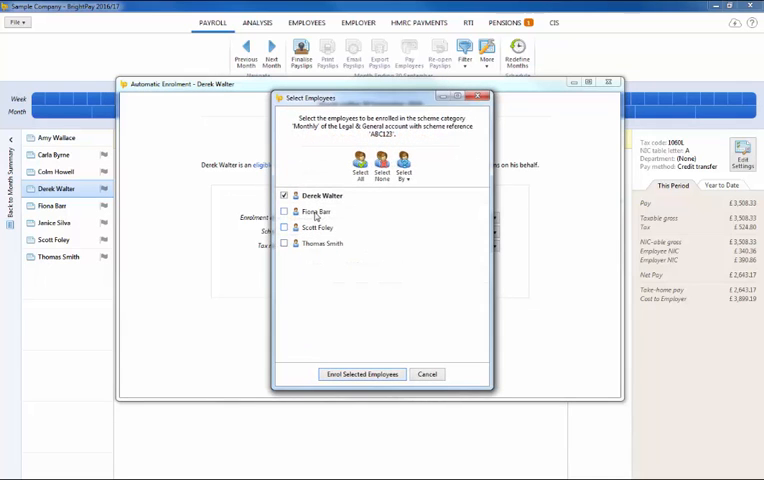
click(364, 167)
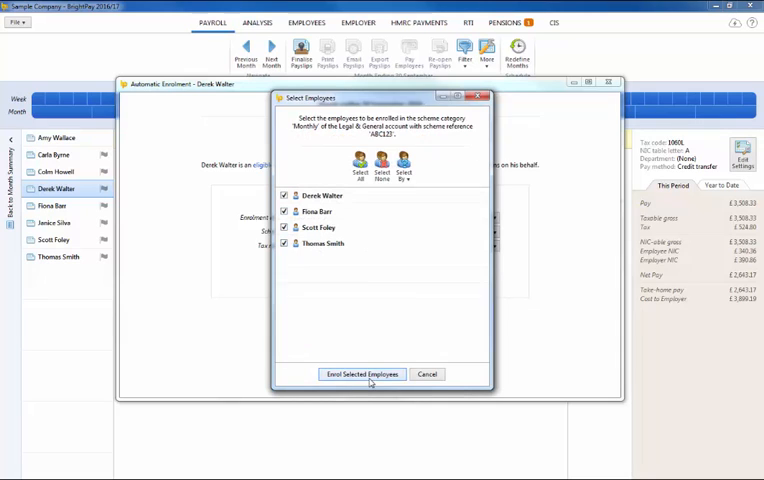
click(361, 374)
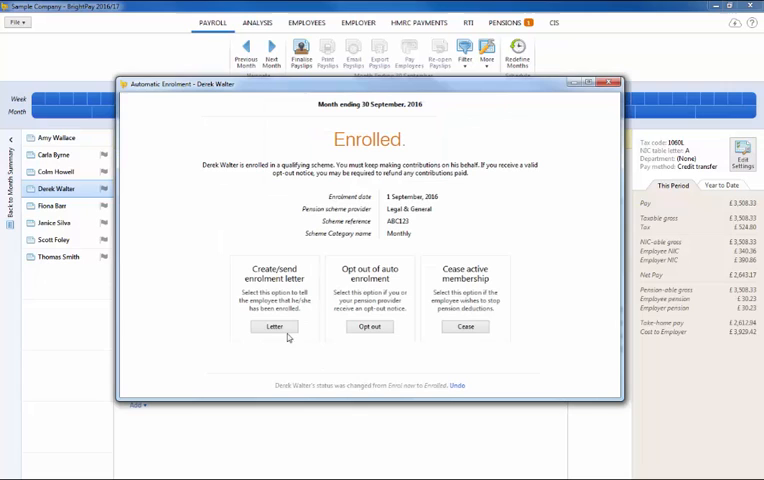
- Mark the enrolment letters as done for all four newly enrolled employees
click(275, 326)
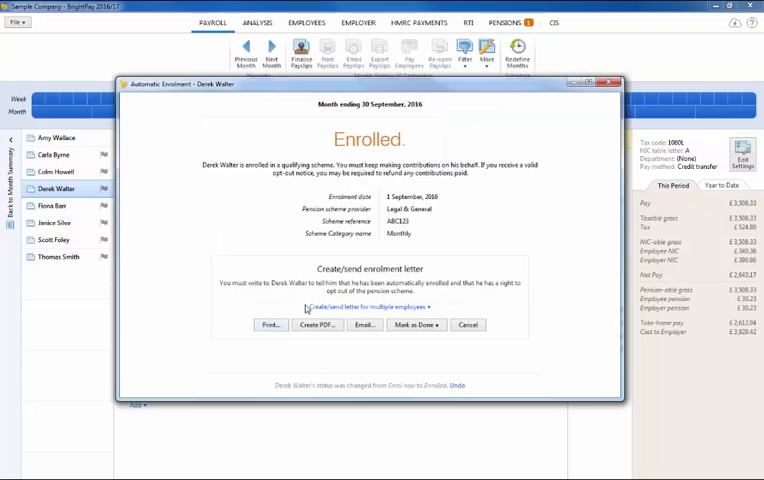
click(371, 307)
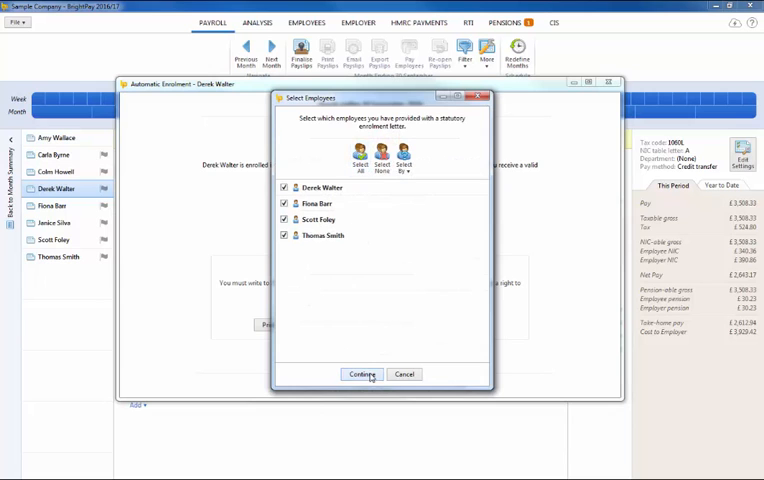
click(358, 374)
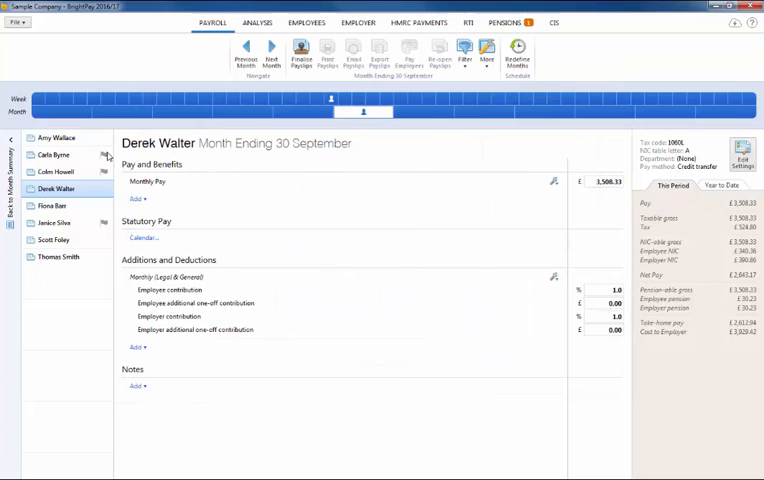
click(54, 155)
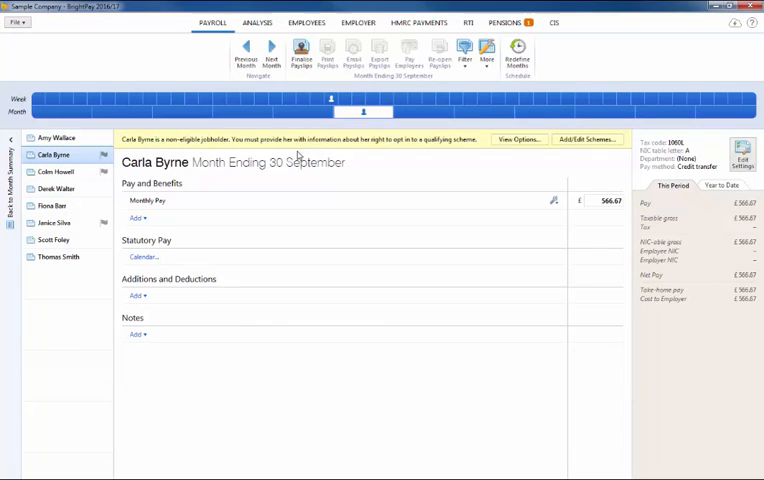
click(519, 139)
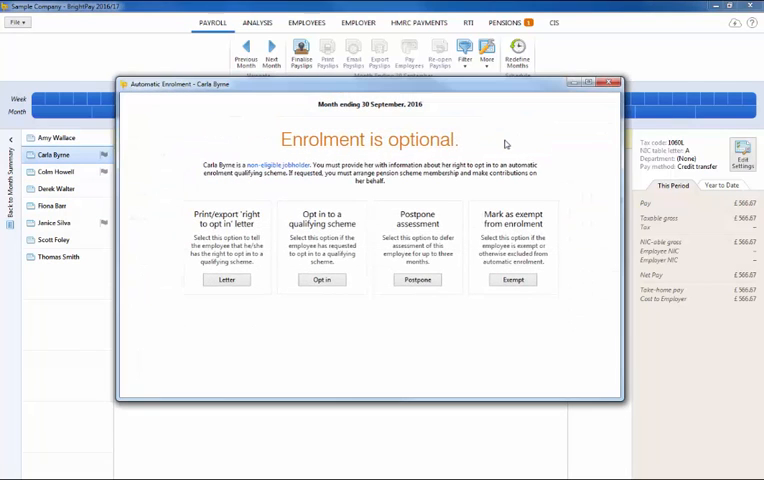
click(417, 279)
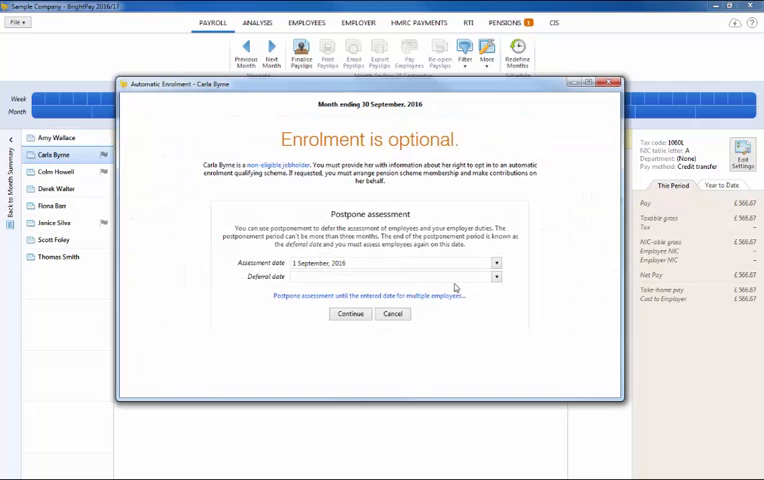
click(496, 277)
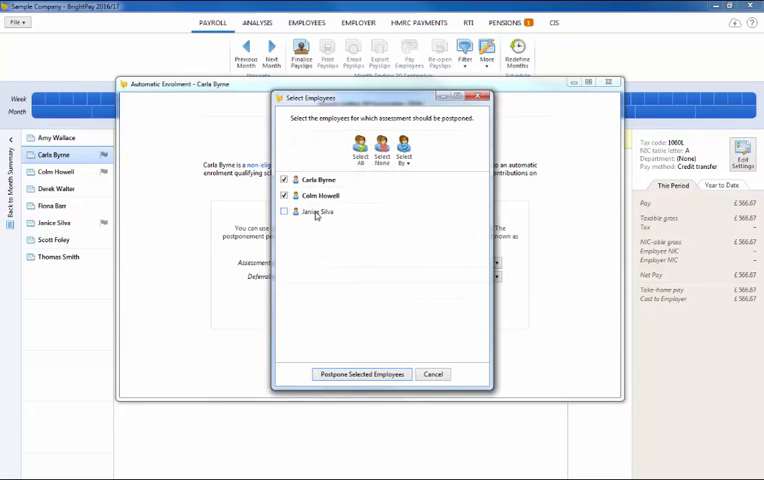
click(285, 211)
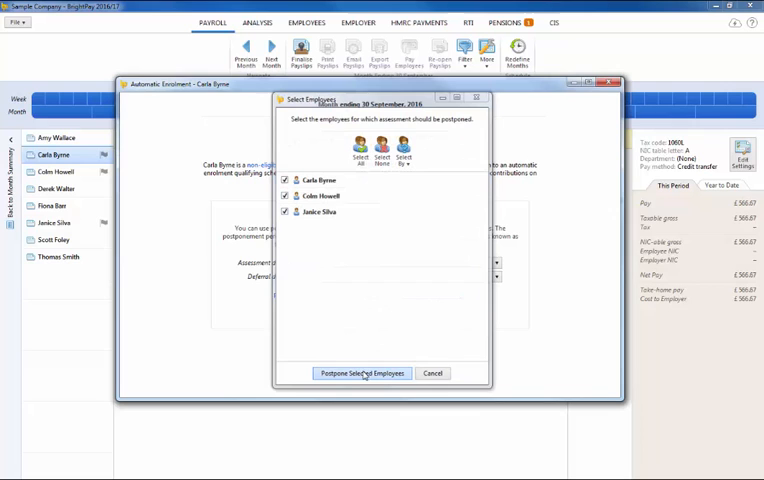
click(361, 373)
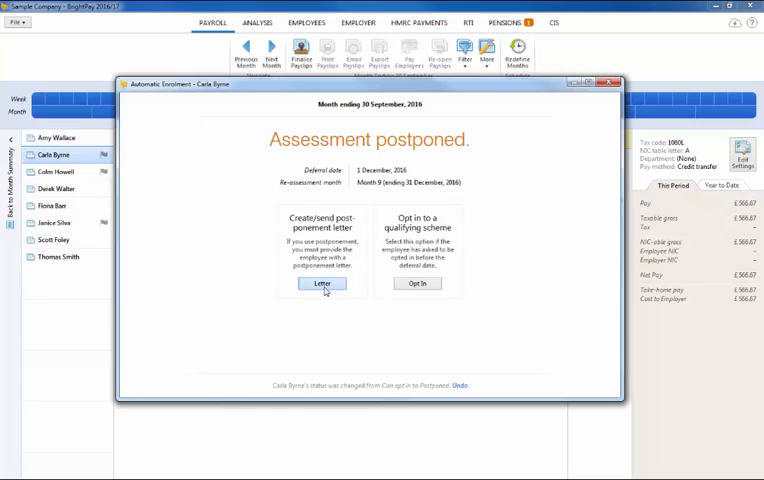
- Mark the postponement letters as provided for all three postponed employees
click(322, 283)
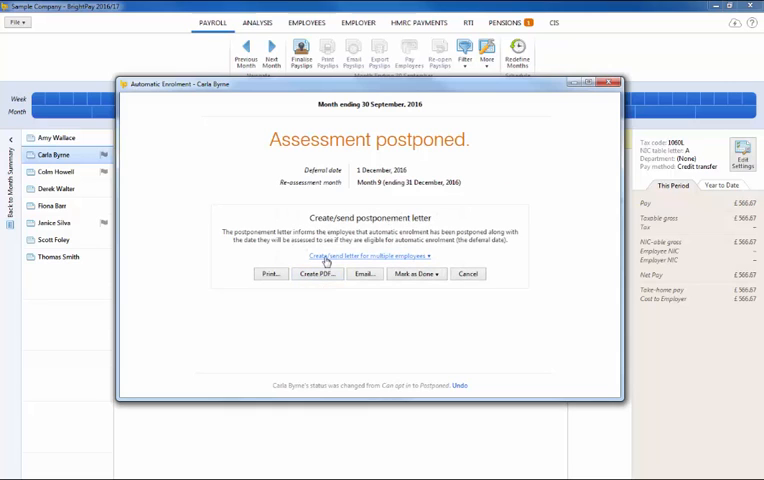
click(368, 256)
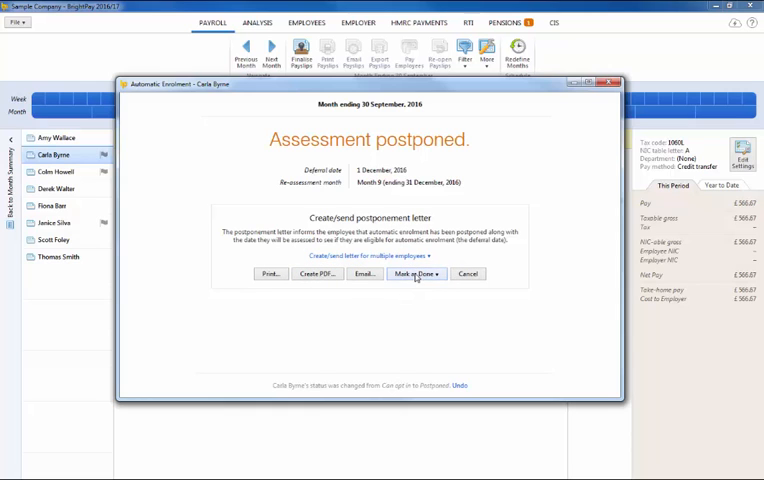
click(342, 258)
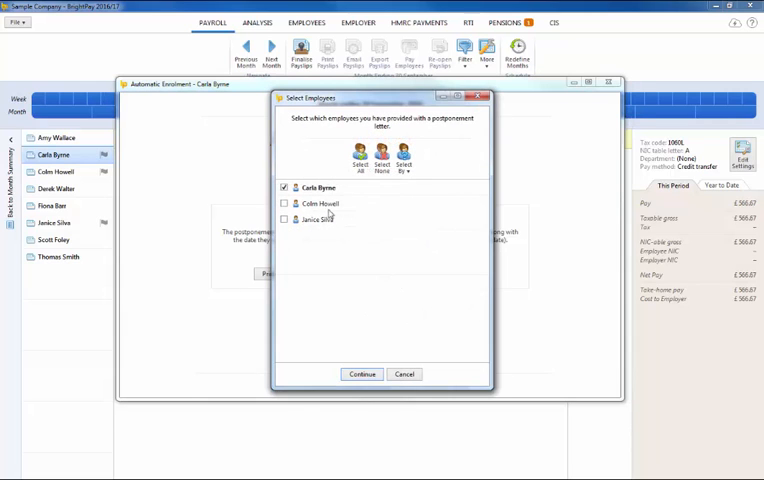
click(358, 163)
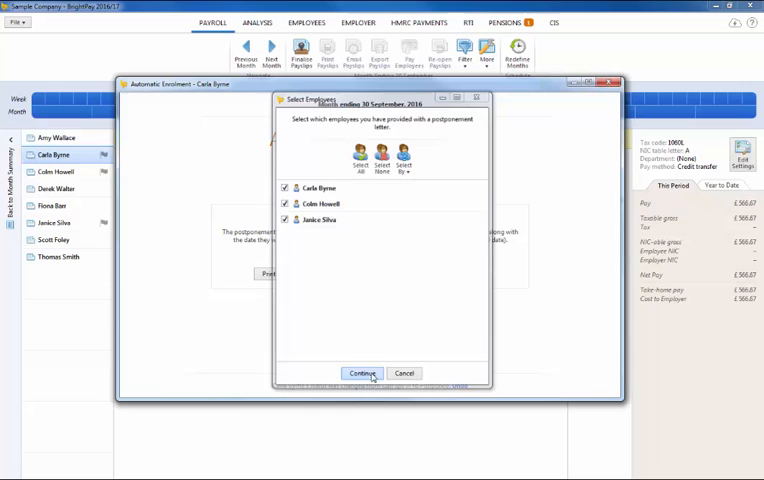
click(362, 373)
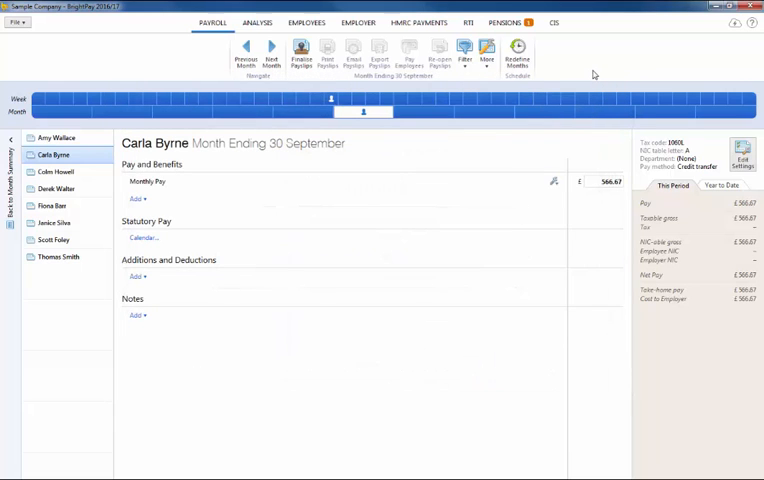
click(55, 137)
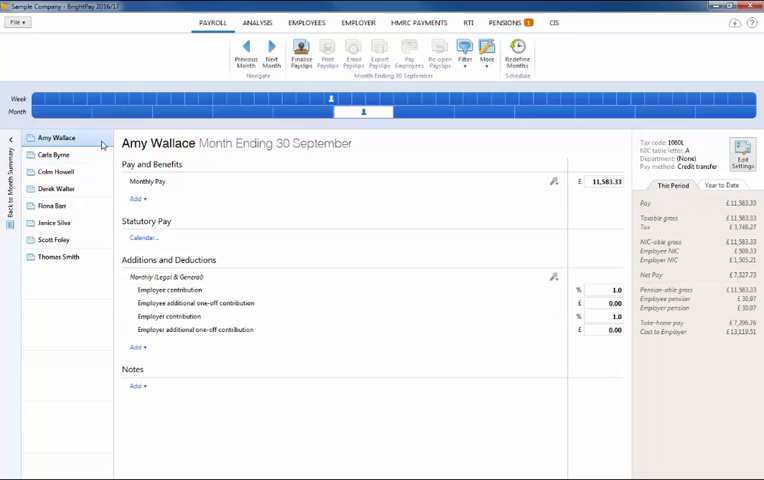
mouse_move(178, 327)
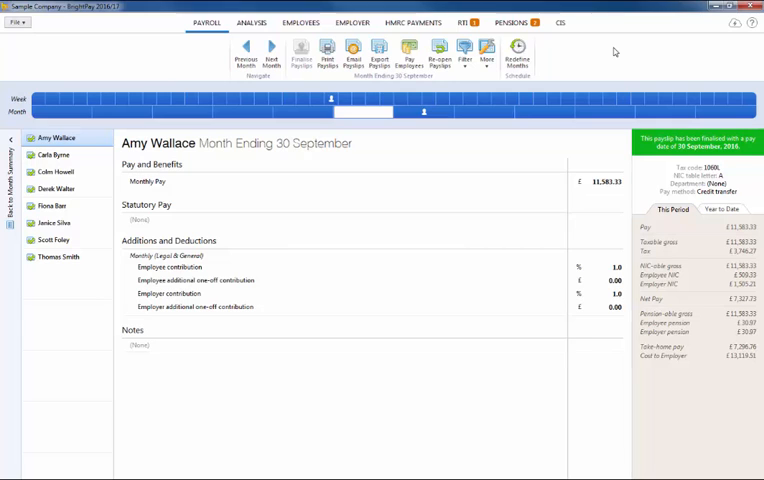
mouse_move(540, 40)
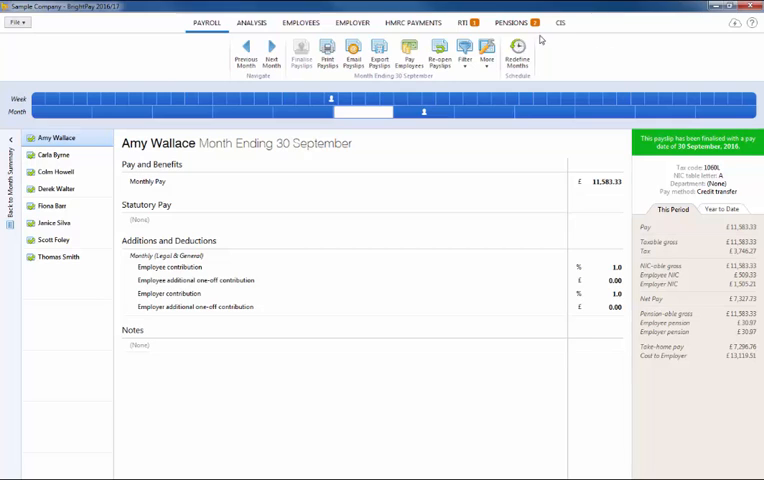
- Create and save the Legal & General enrolment CSV covering the five enrolled employees
click(513, 22)
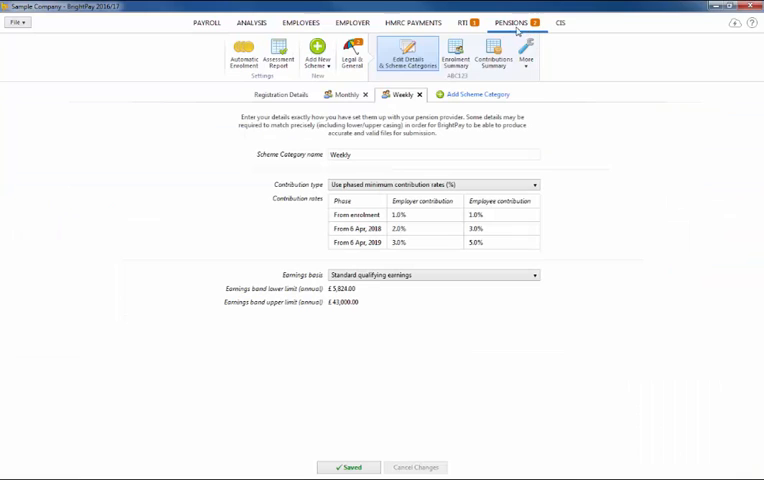
click(455, 55)
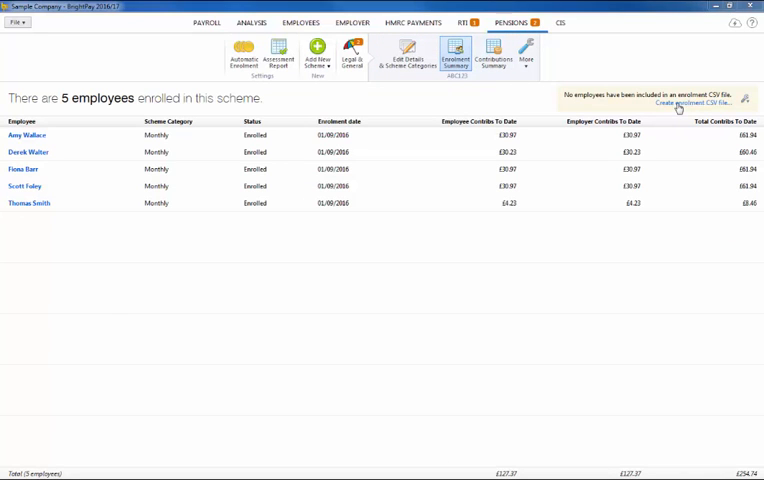
click(688, 103)
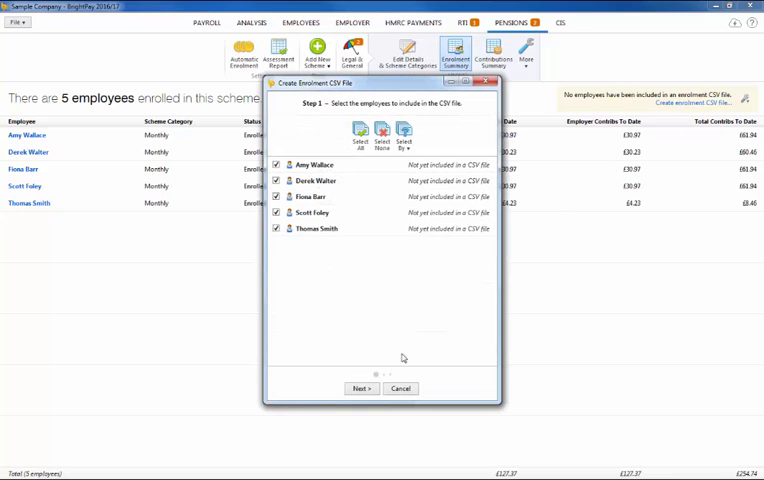
click(360, 388)
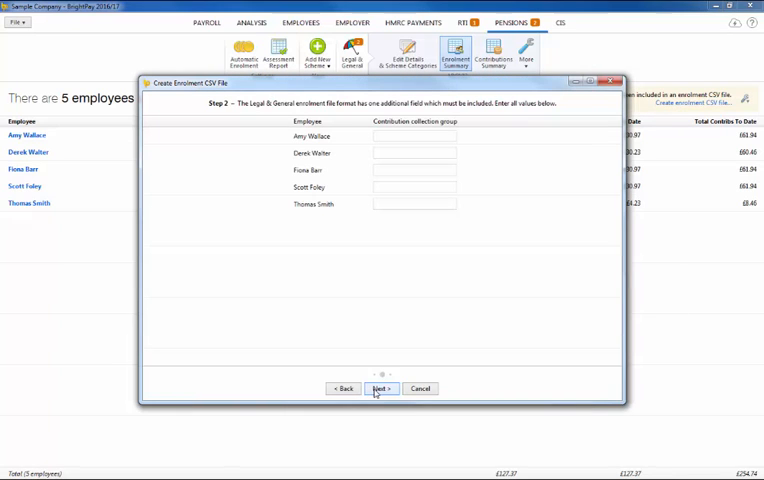
click(380, 388)
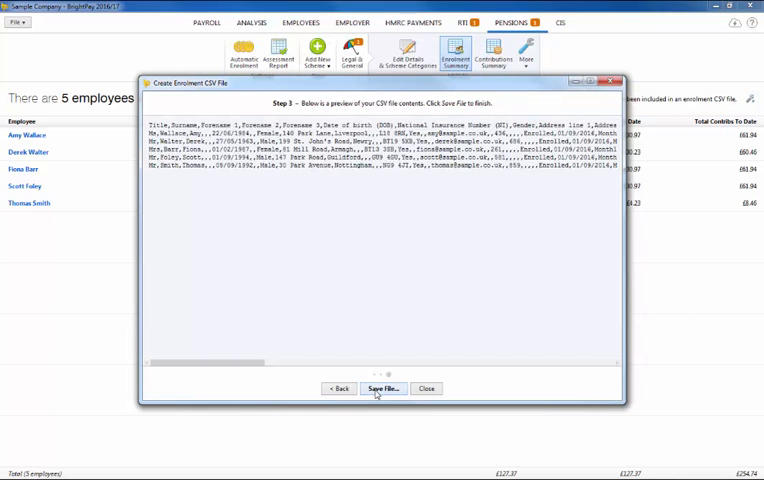
click(382, 388)
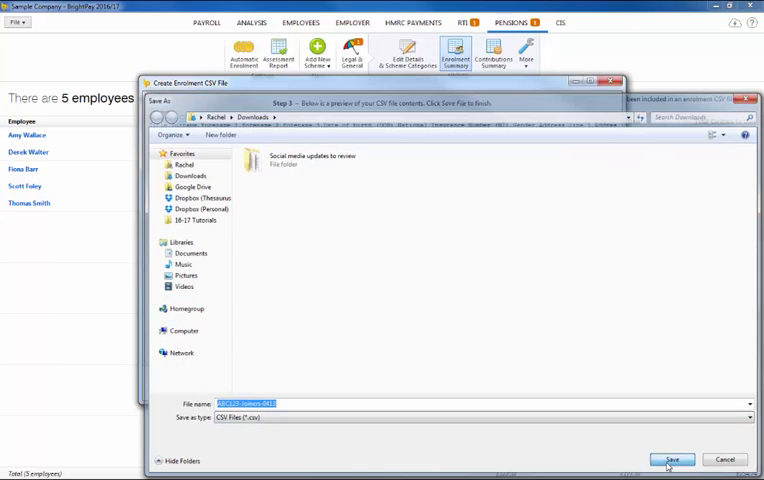
click(672, 459)
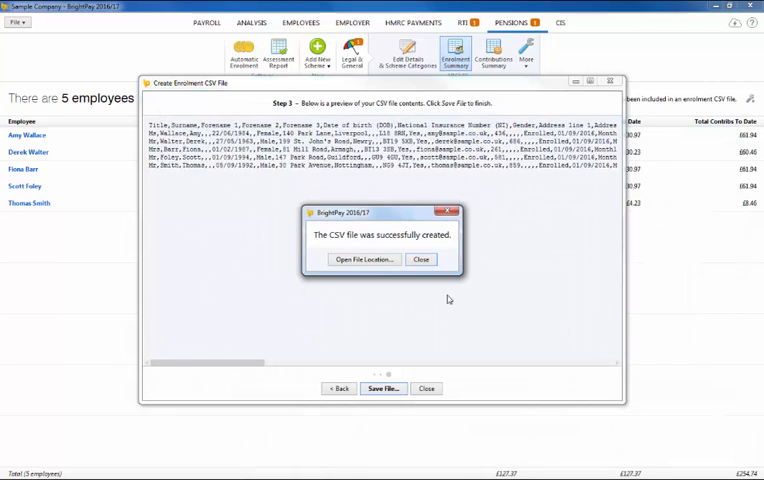
click(420, 259)
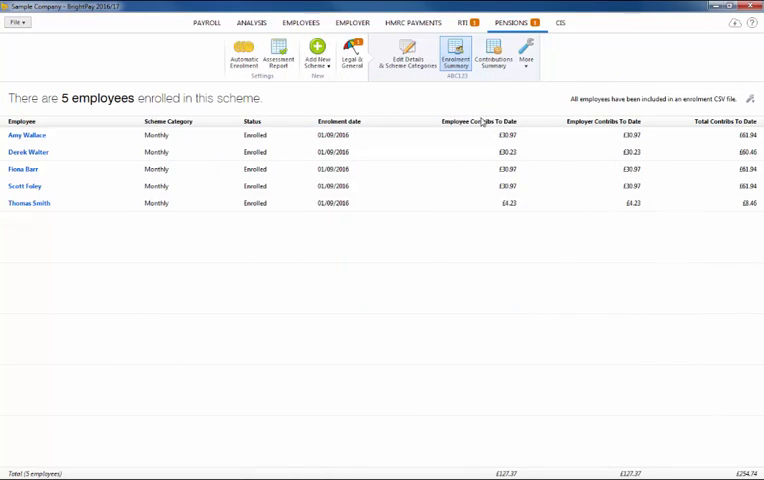
- Create and save the Month 6 Legal & General contributions CSV into Downloads
click(493, 54)
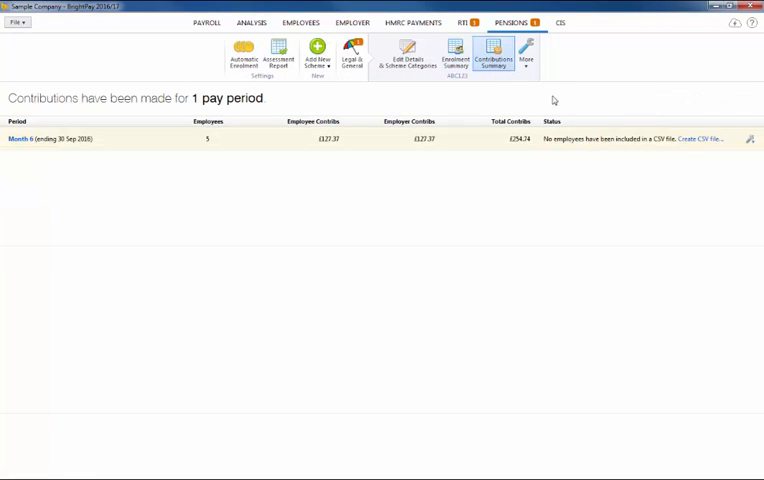
click(697, 139)
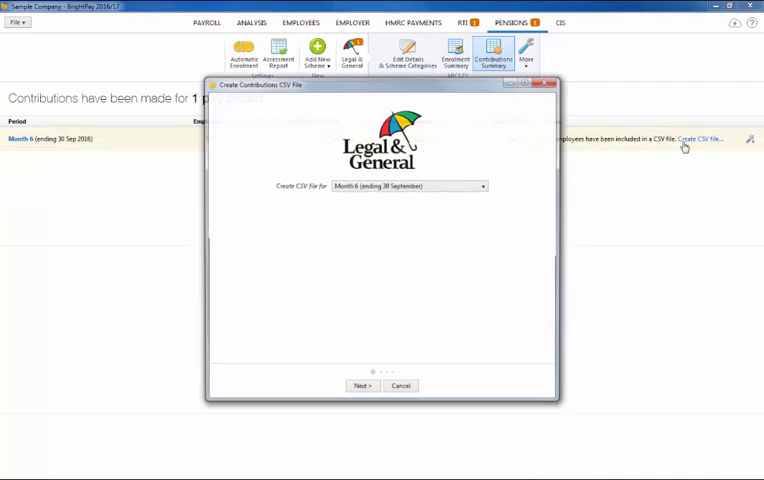
click(360, 385)
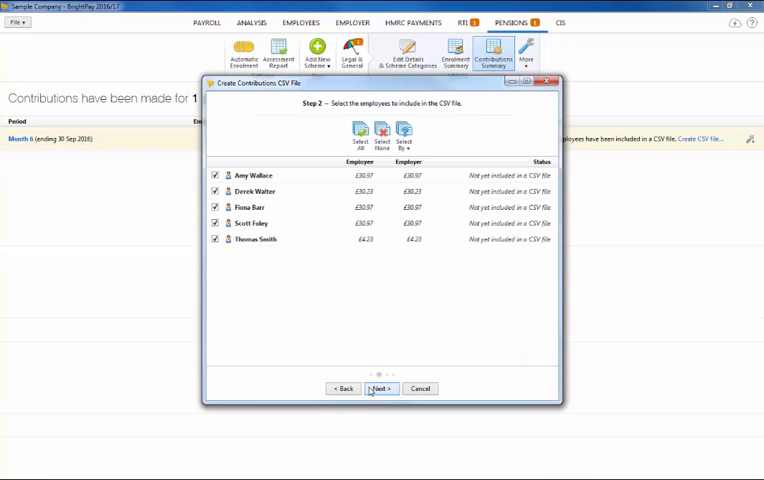
click(379, 388)
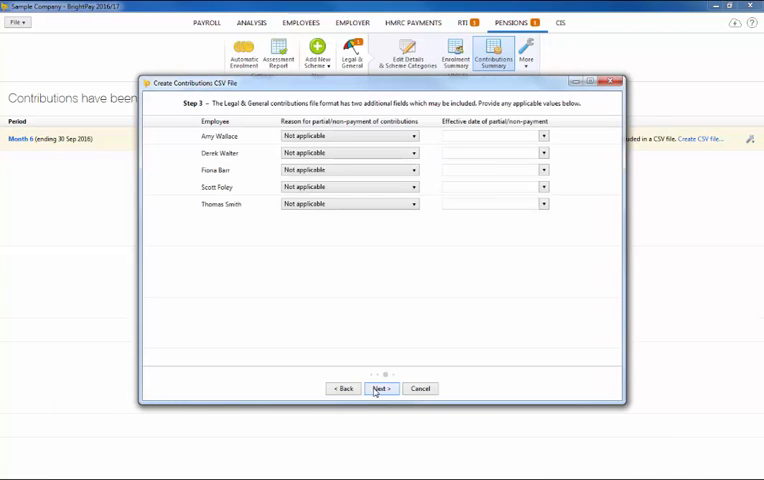
click(380, 388)
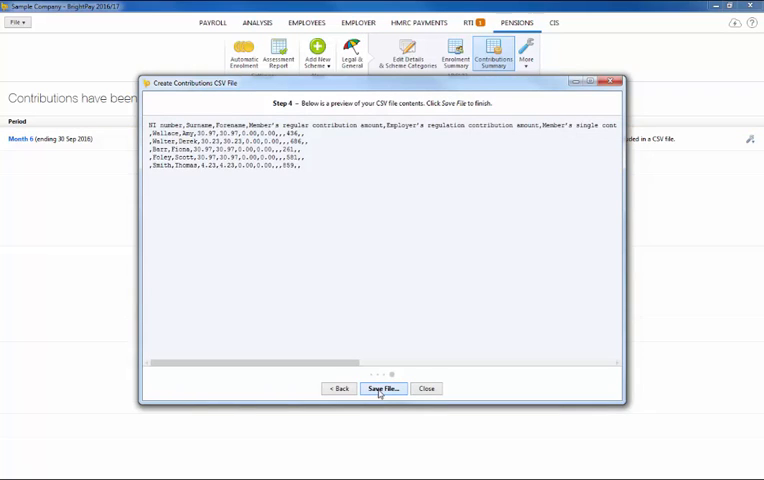
click(380, 388)
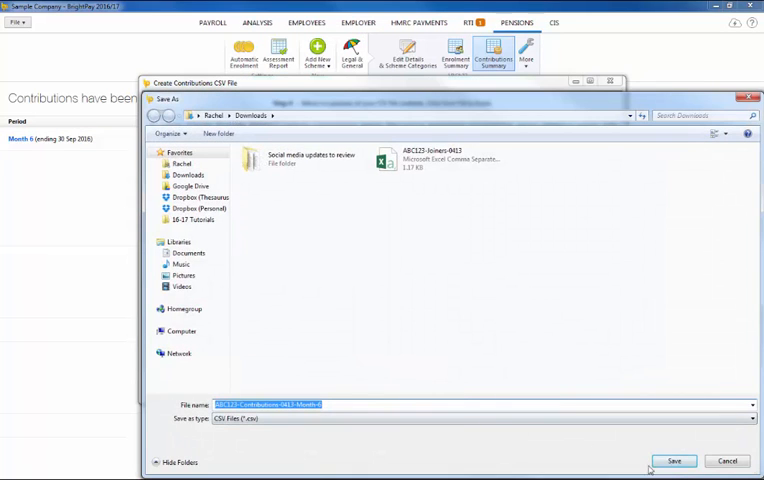
click(674, 461)
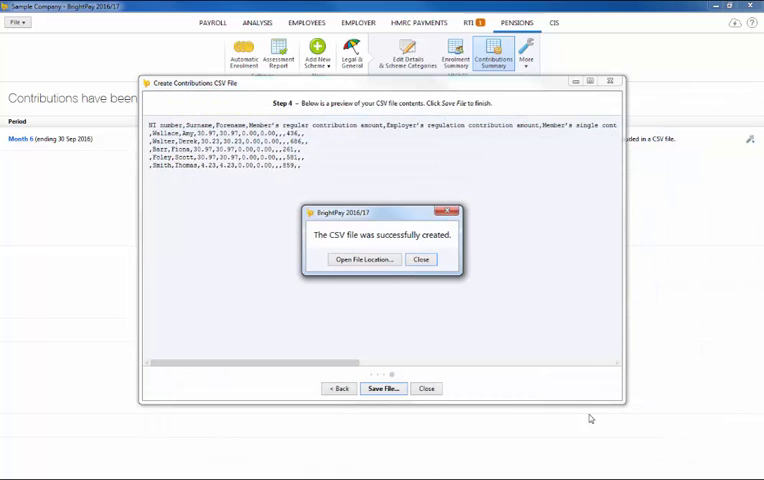
click(420, 259)
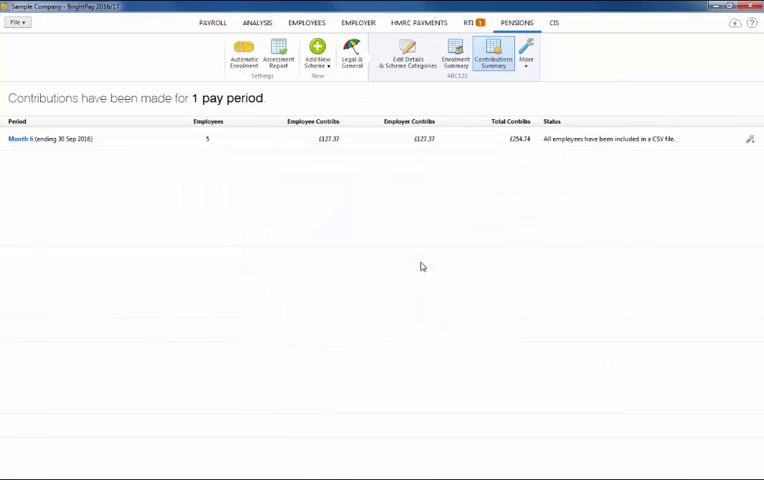
mouse_move(322, 97)
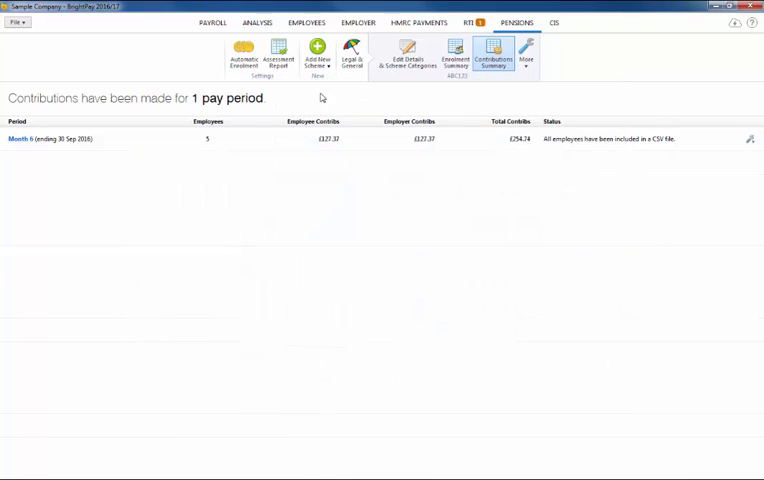
click(306, 22)
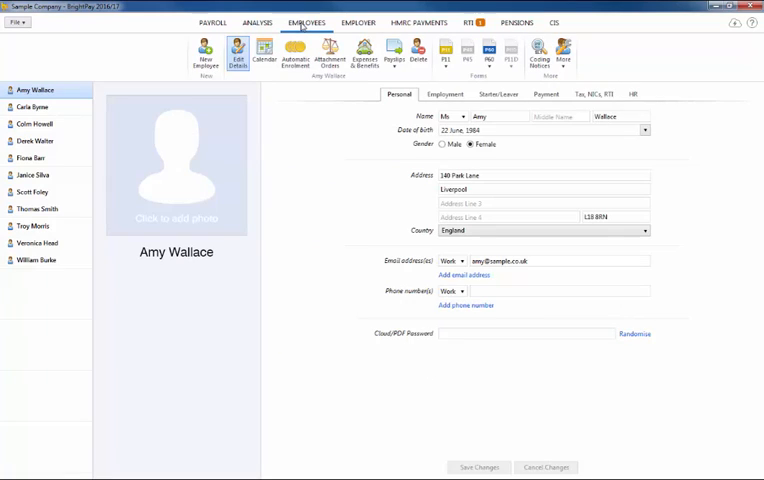
click(293, 53)
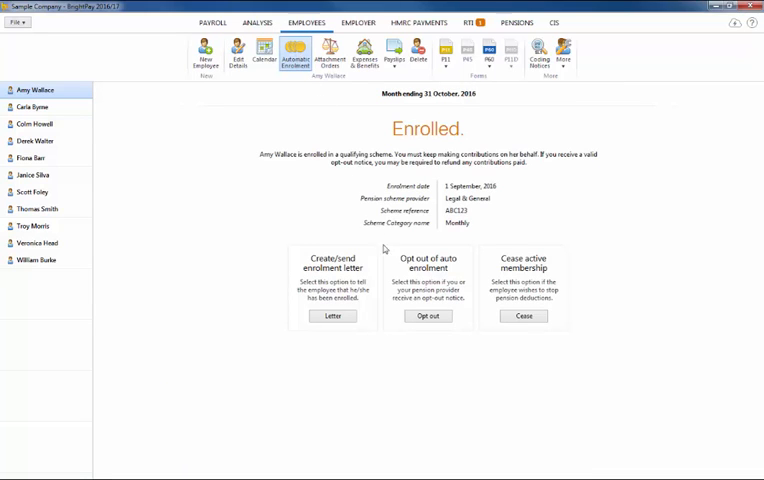
click(428, 316)
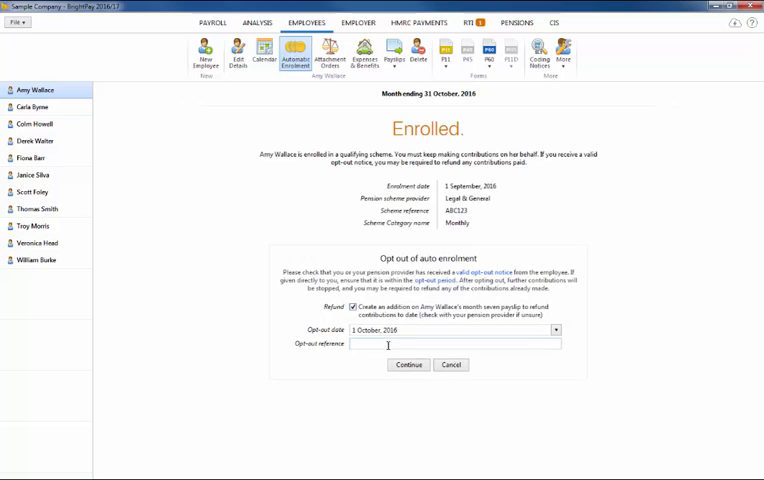
text(AB)
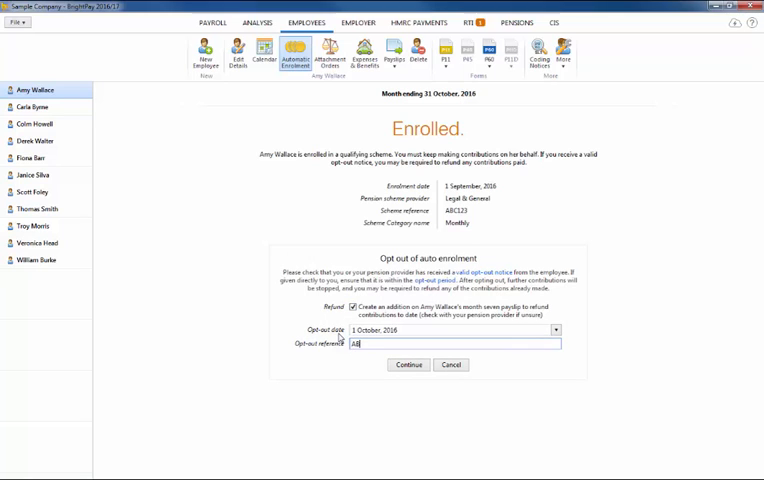
text(123)
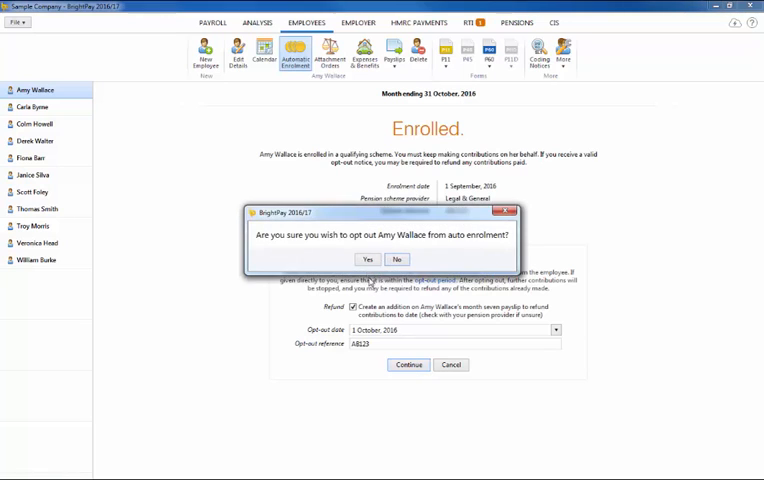
click(367, 259)
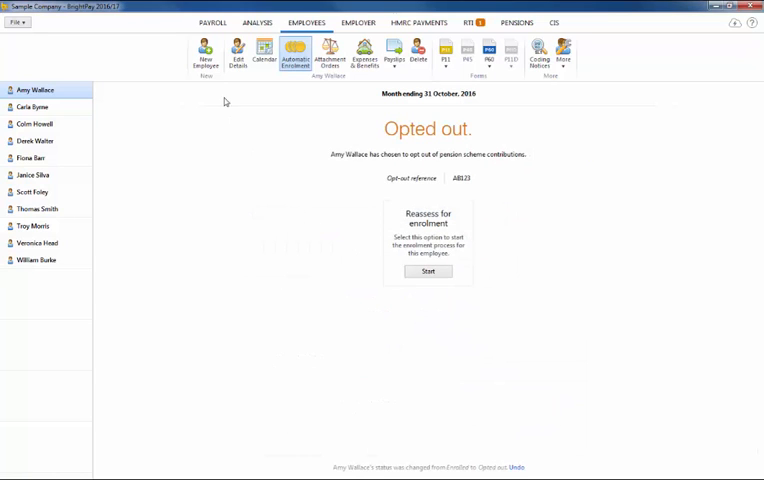
click(211, 22)
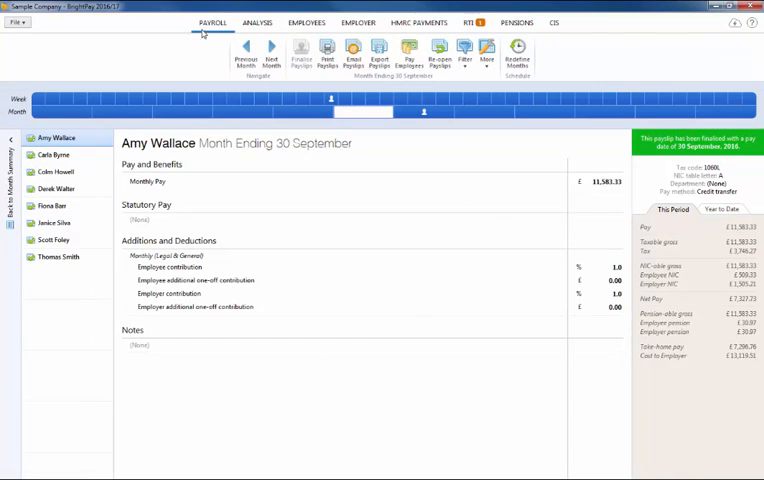
click(269, 55)
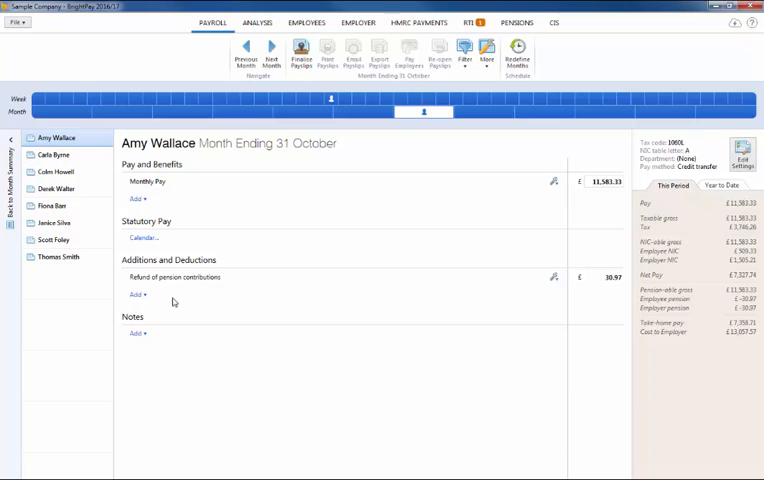
mouse_move(190, 185)
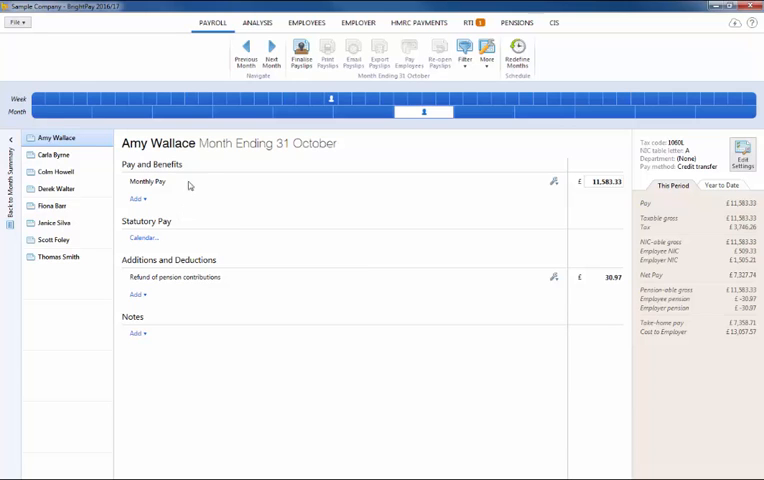
click(253, 22)
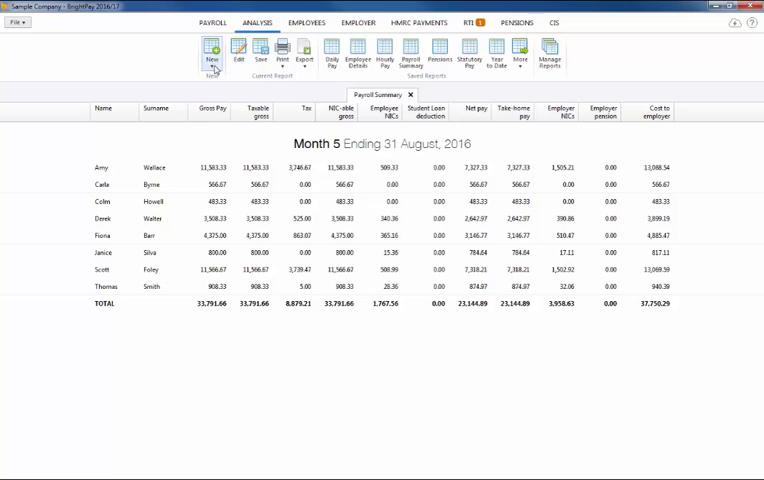
- Create and run a Month 6 payroll report with Monthly Legal & General pension columns
click(212, 52)
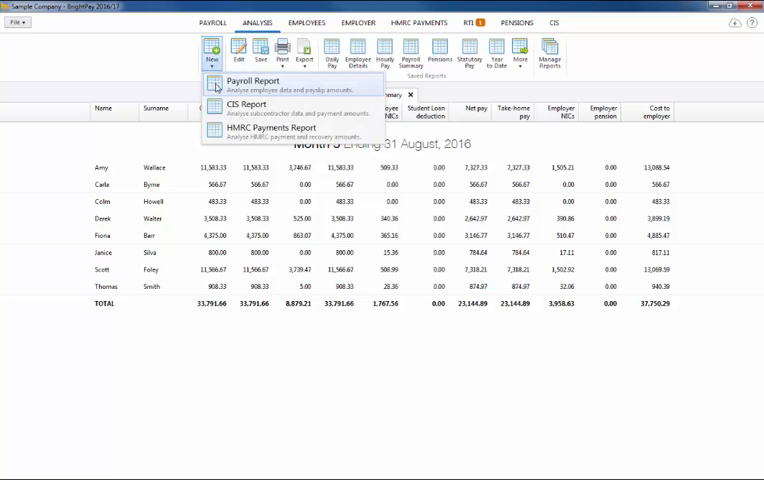
click(256, 83)
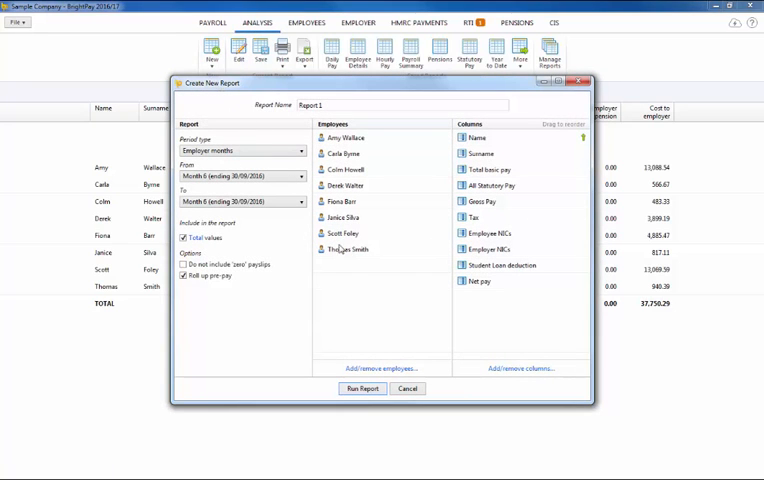
click(523, 368)
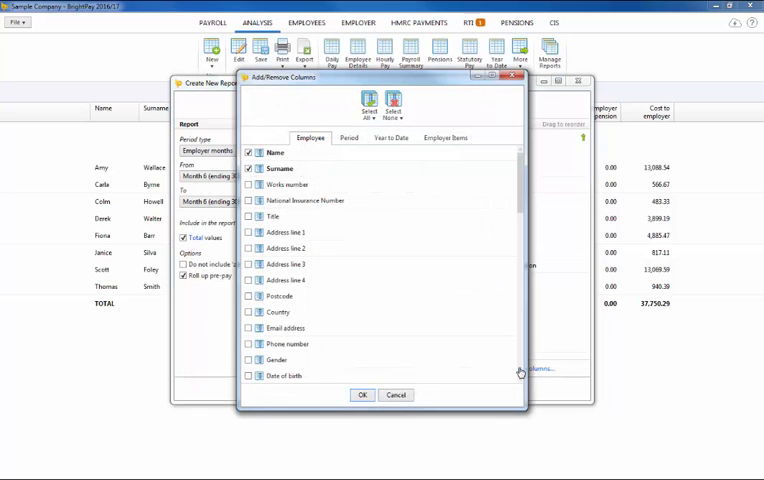
click(446, 138)
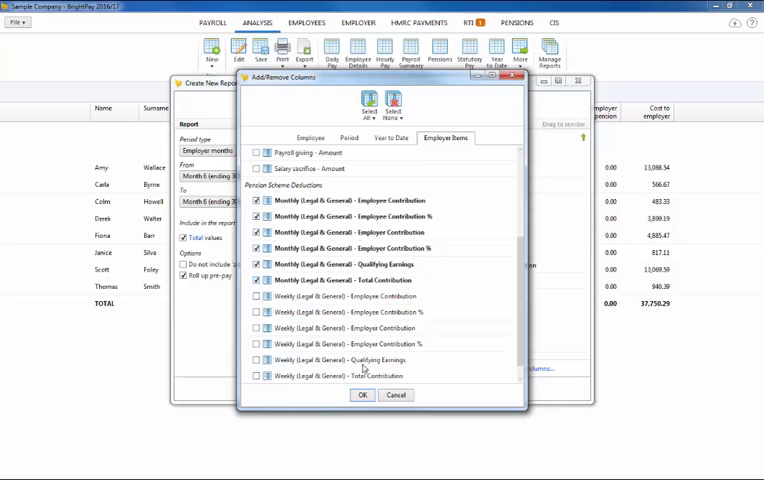
click(362, 394)
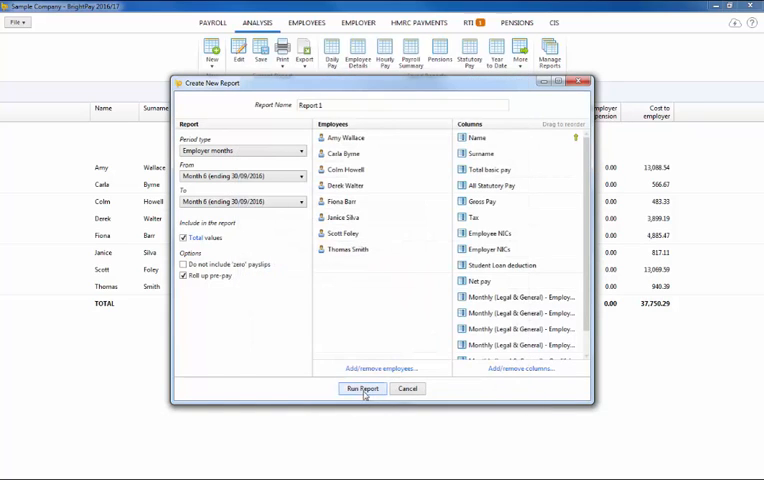
click(362, 389)
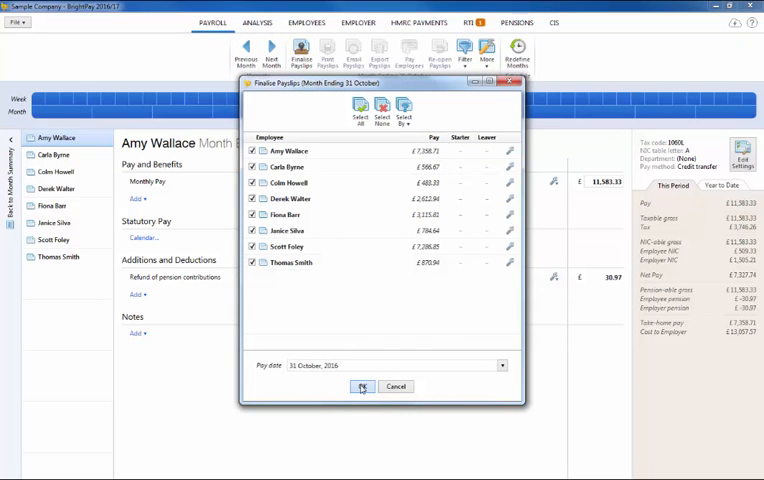
click(361, 387)
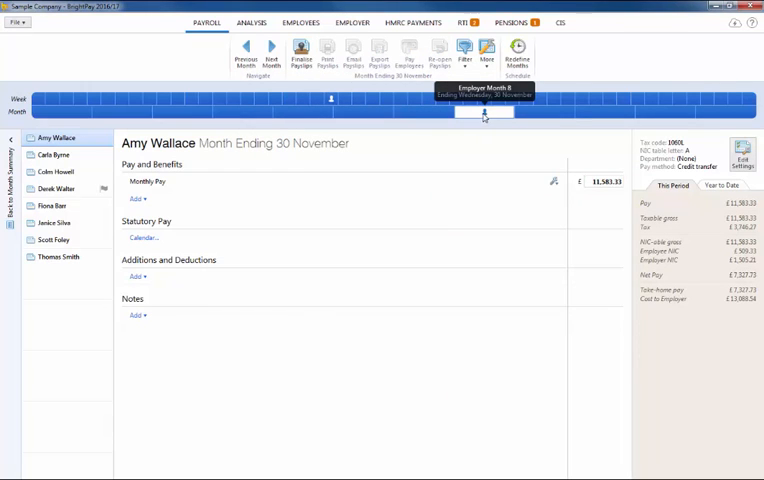
click(58, 188)
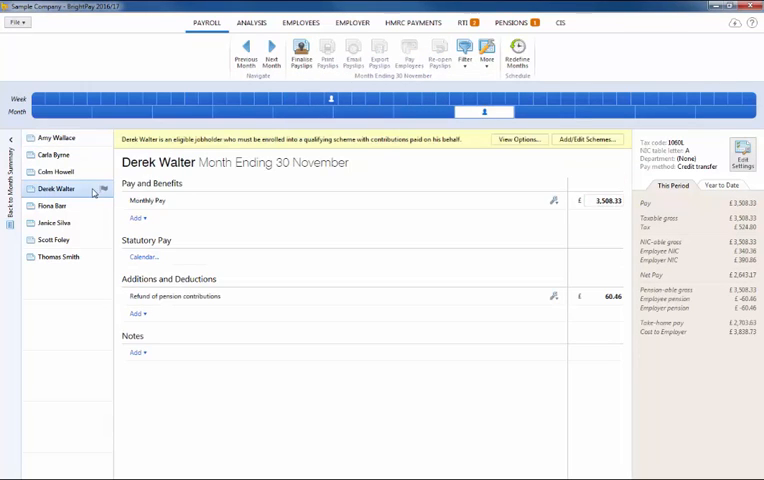